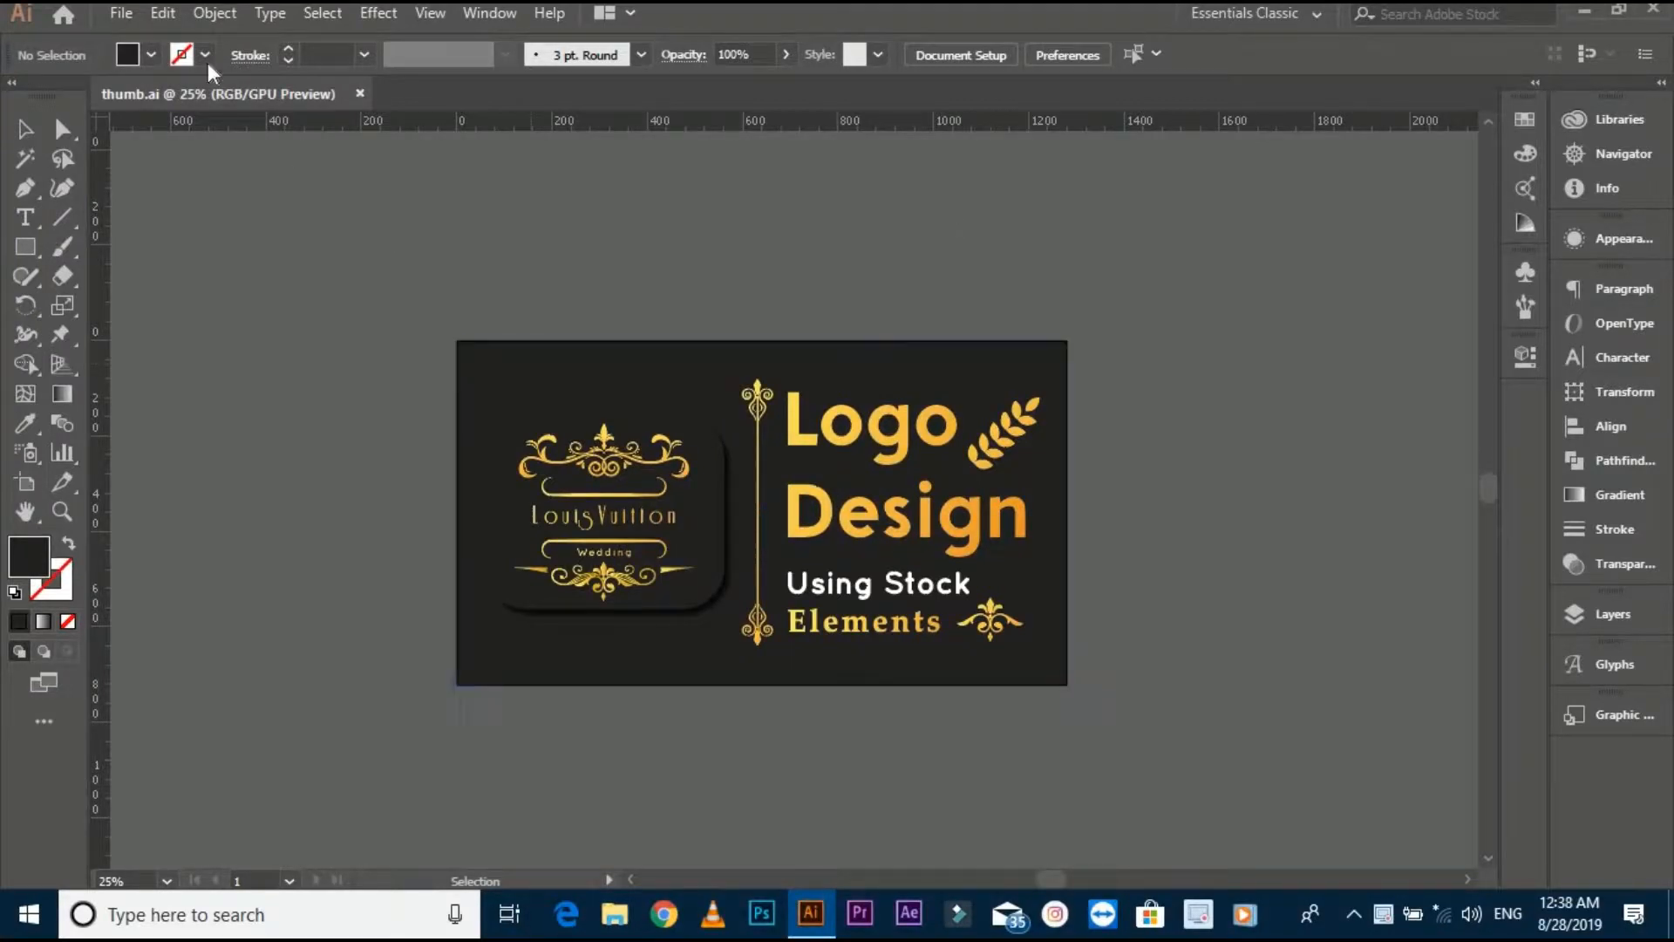
Step: Start Save As for thumb on the Desktop with the Adobe Illustrator (*.AI) format chosen
{"action": "left_click", "coordinate": [120, 12]}
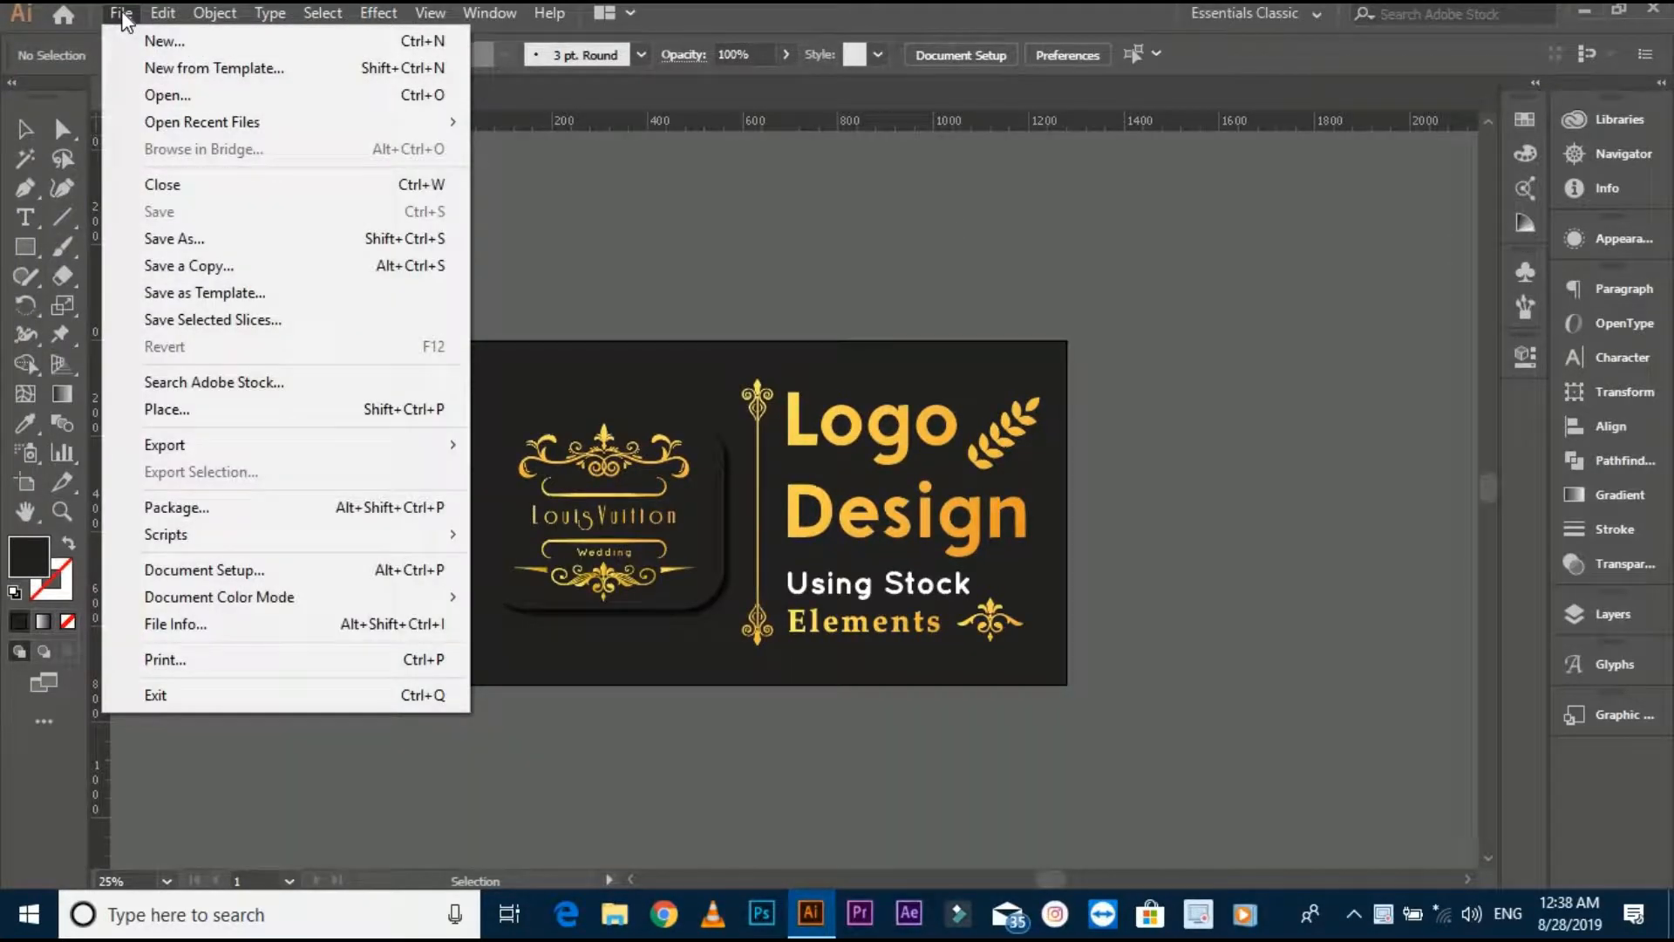
{"action": "mouse_move", "coordinate": [173, 239]}
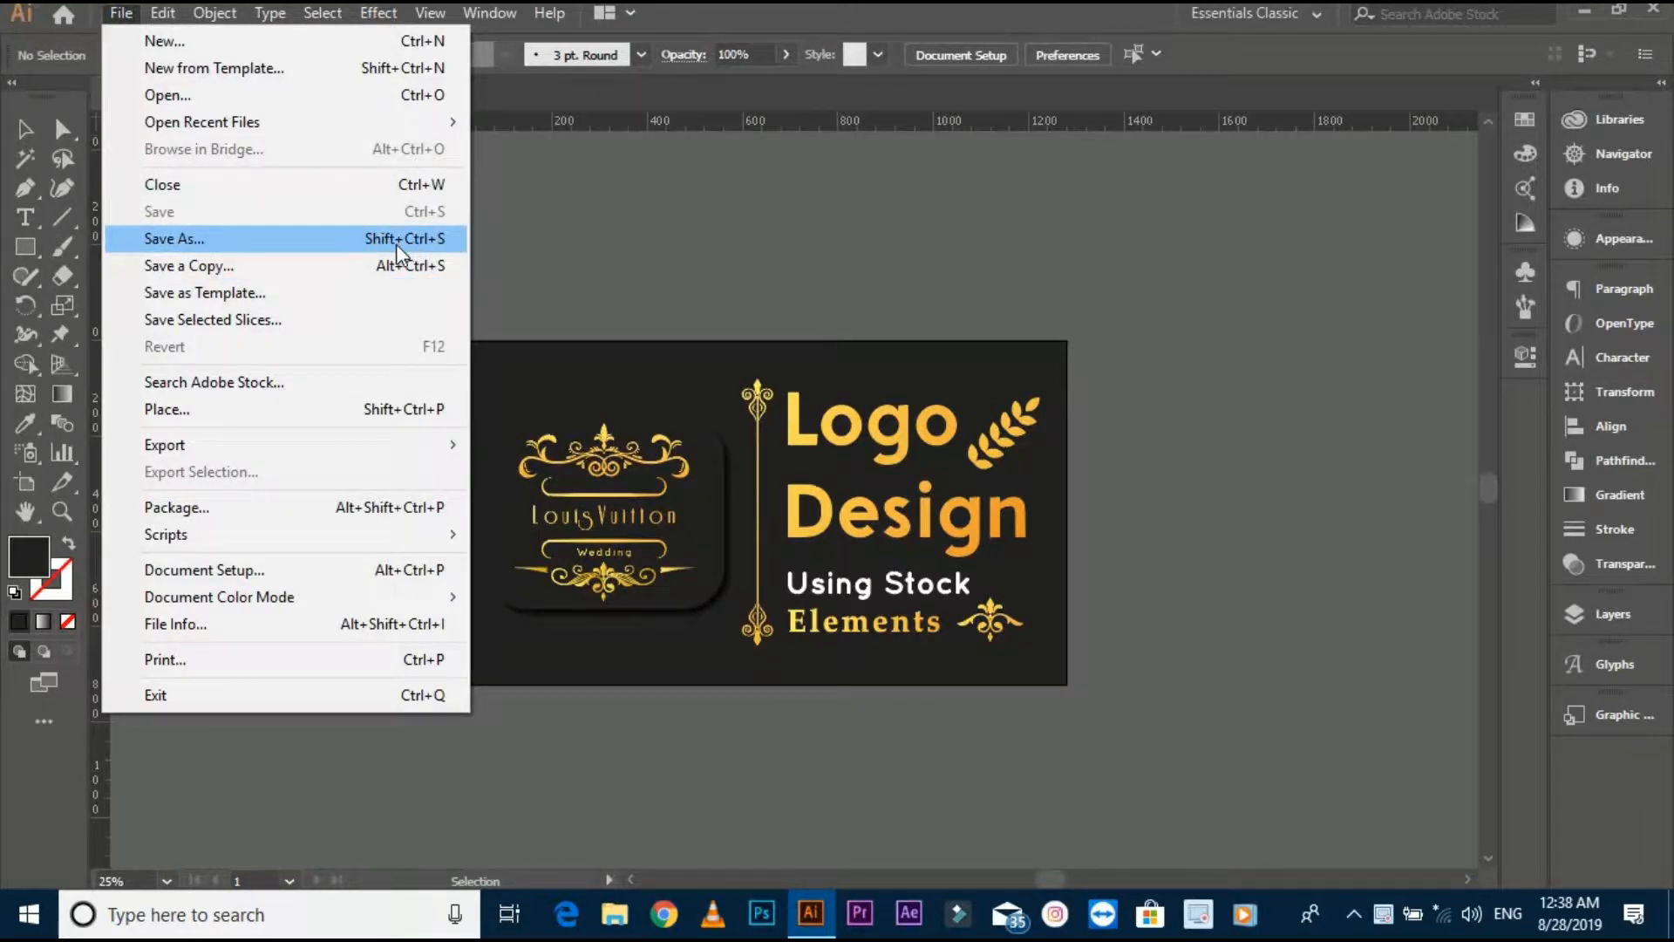
{"action": "left_click", "coordinate": [172, 239]}
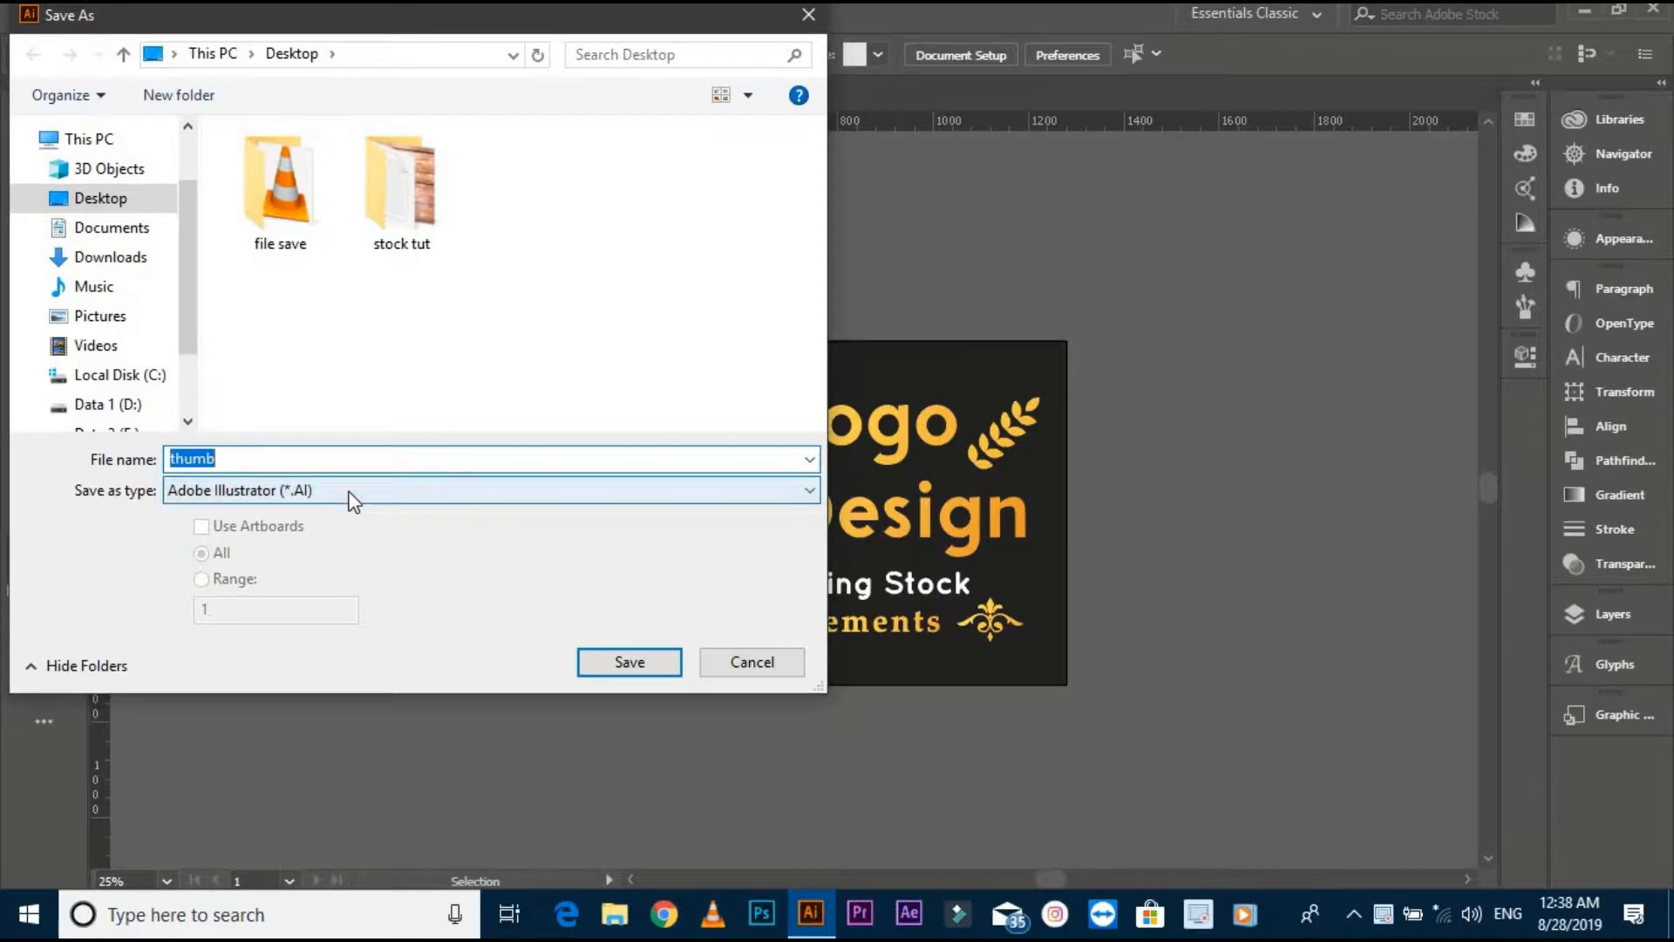
{"action": "left_click", "coordinate": [489, 490]}
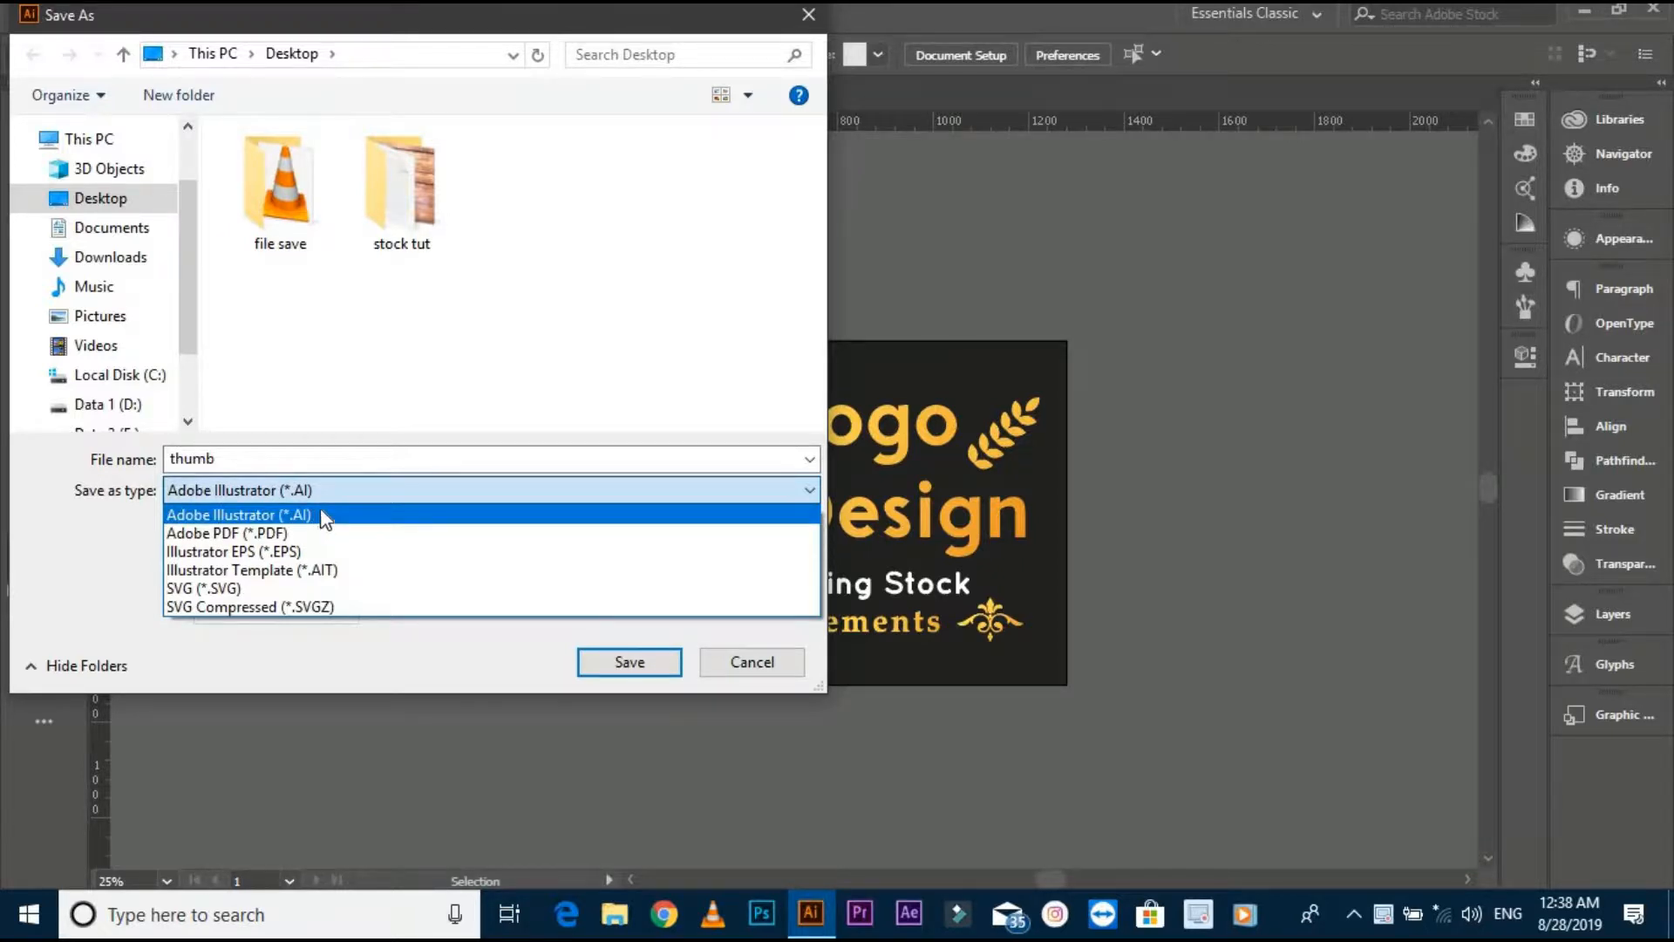
{"action": "left_click", "coordinate": [630, 662]}
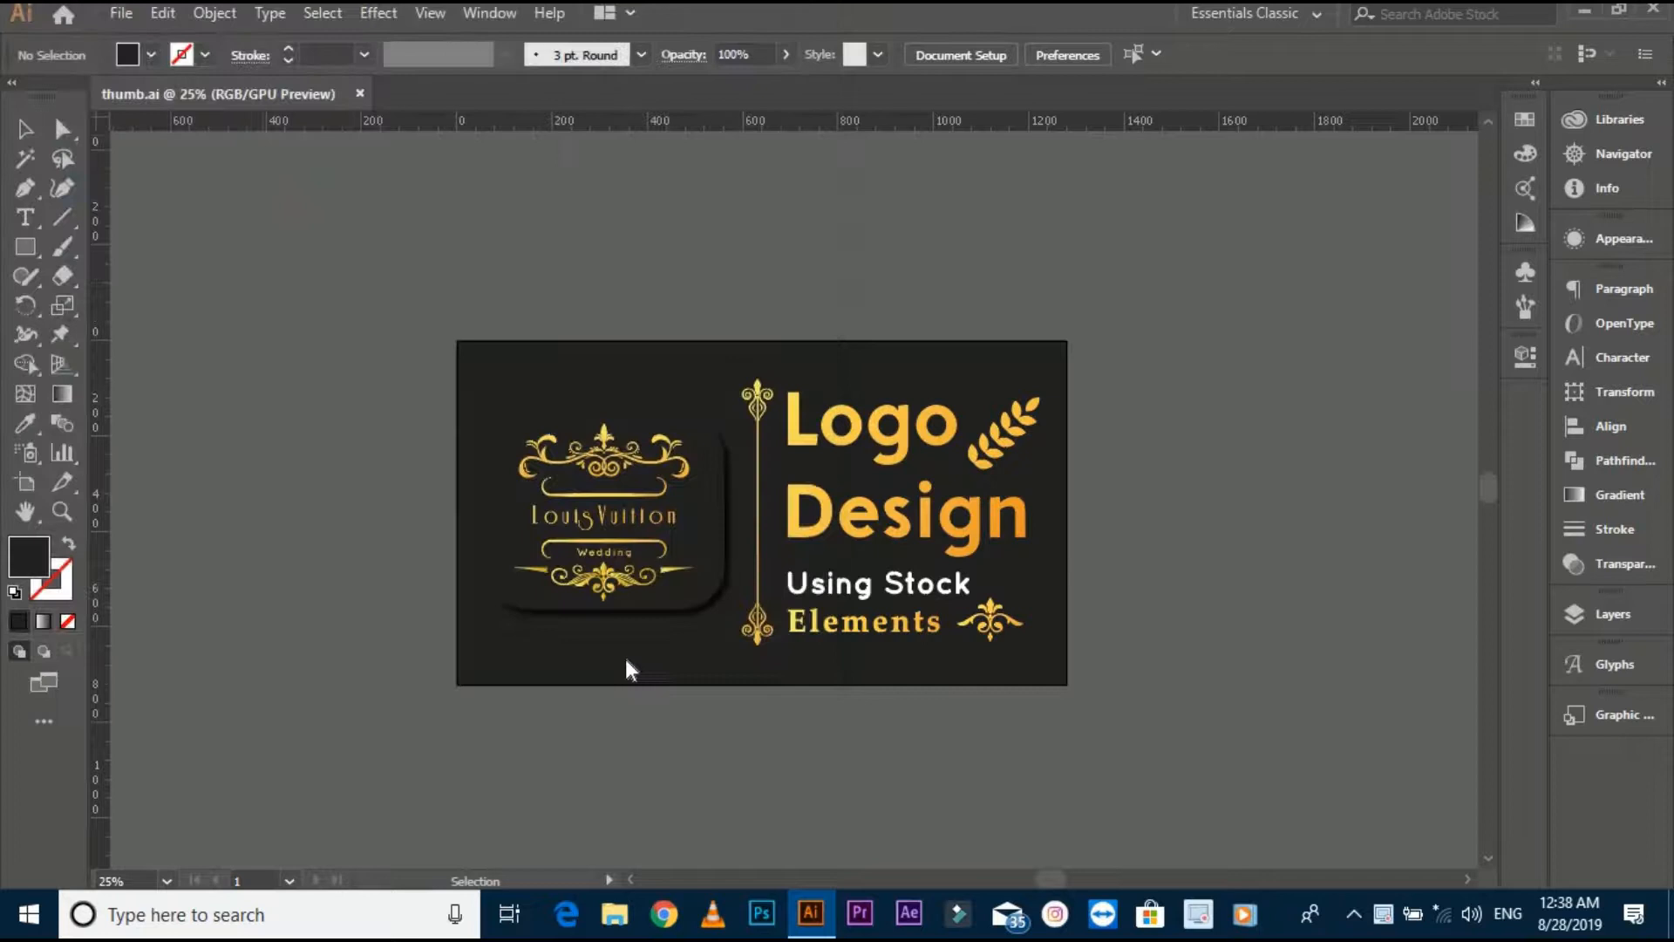
Step: Keep Version Illustrator CC and 100% font subsetting, confirming to write thumb.ai to the Desktop
{"action": "left_click", "coordinate": [729, 103]}
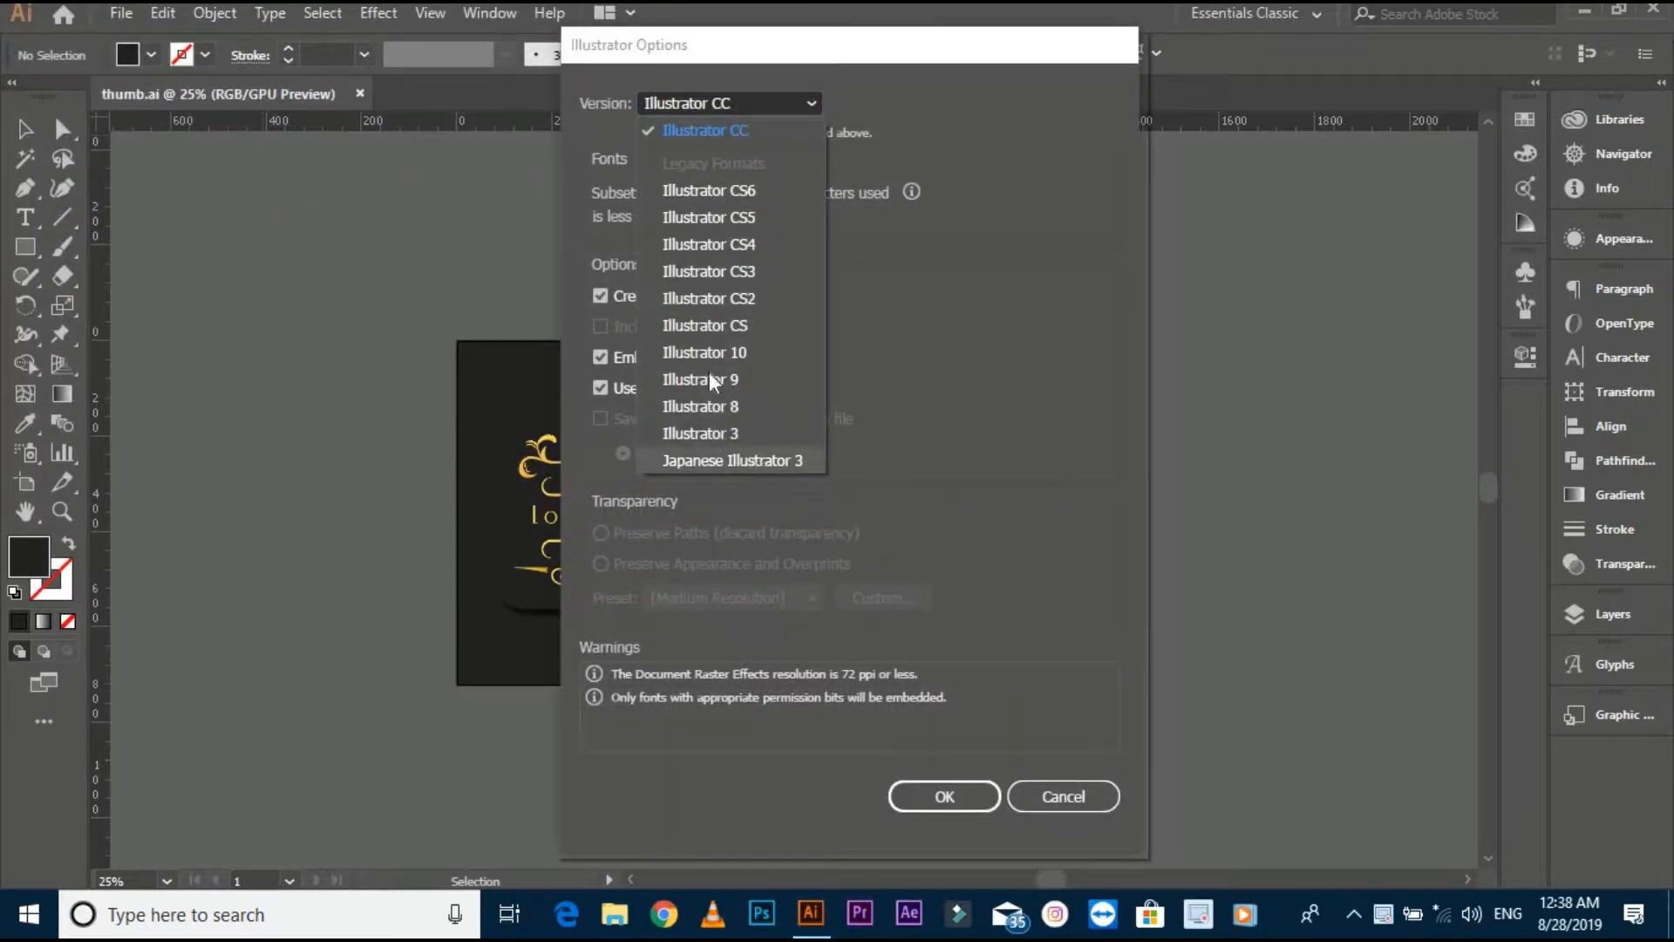
{"action": "left_click", "coordinate": [705, 129]}
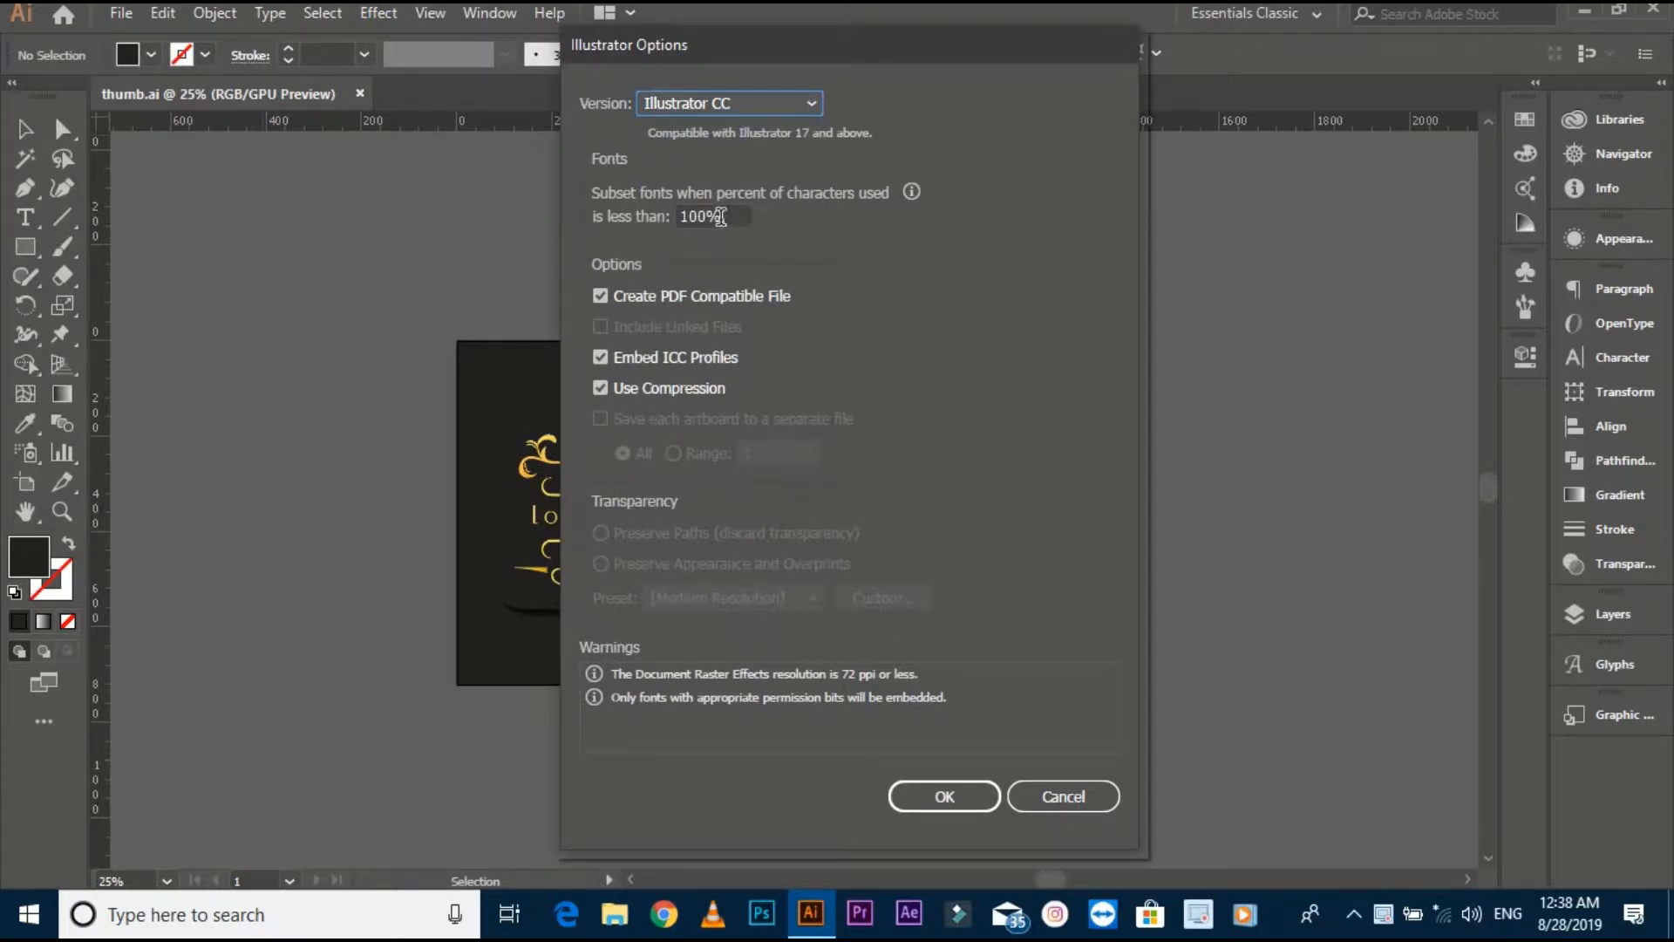
{"action": "triple_click", "coordinate": [710, 216]}
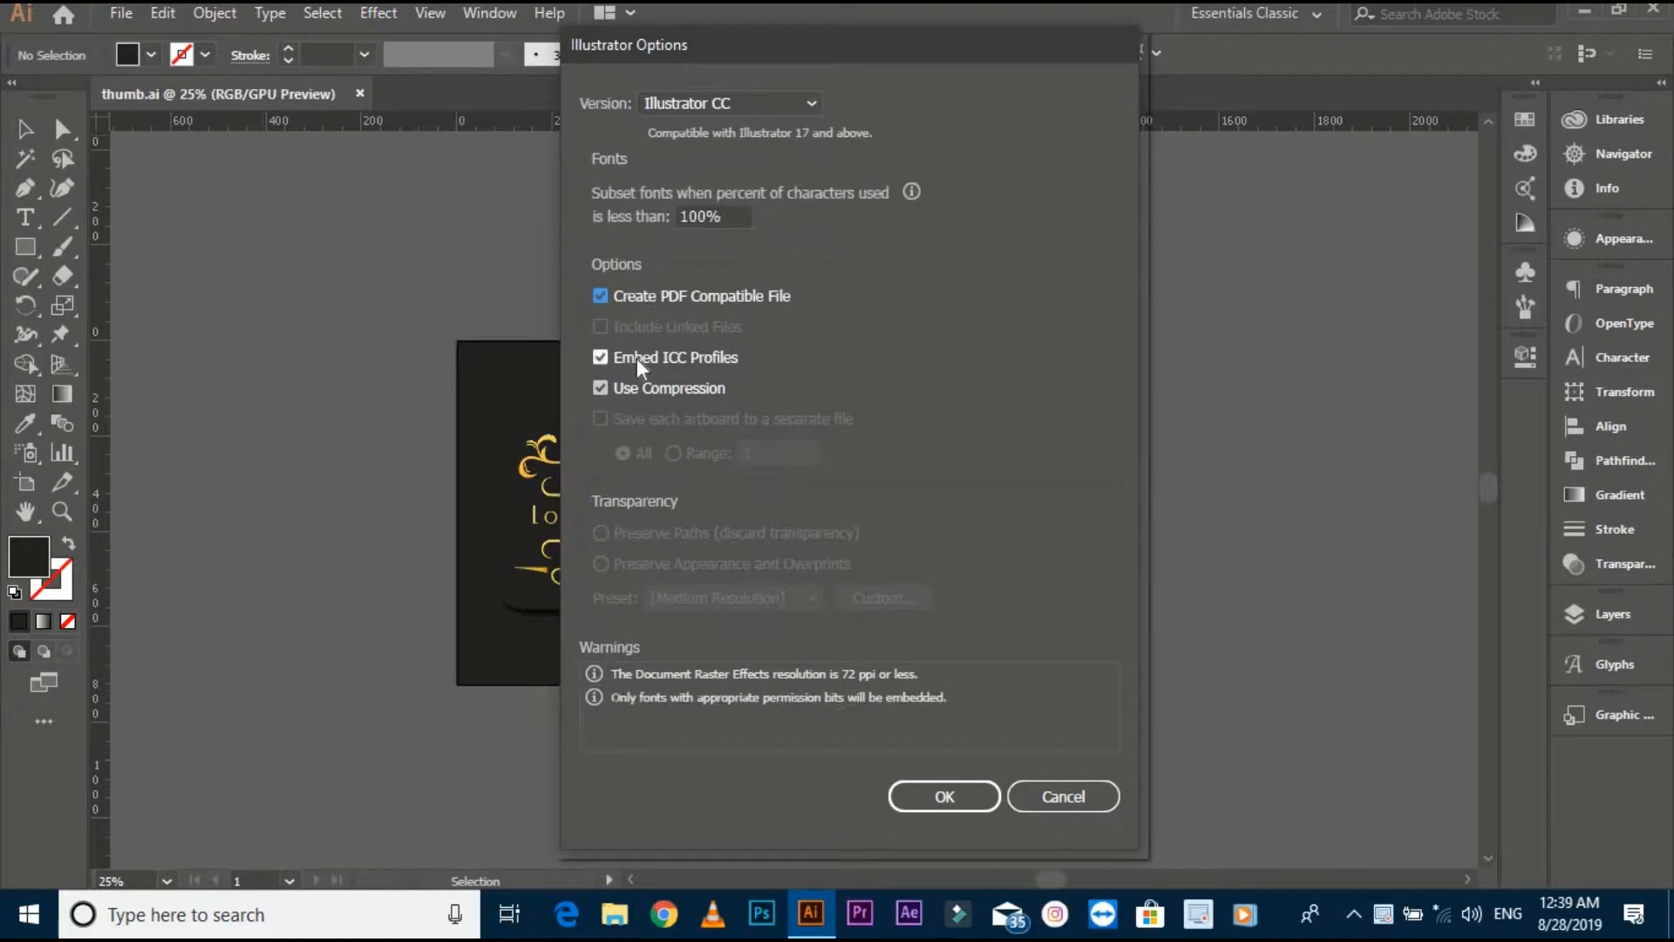
{"action": "mouse_move", "coordinate": [1078, 840]}
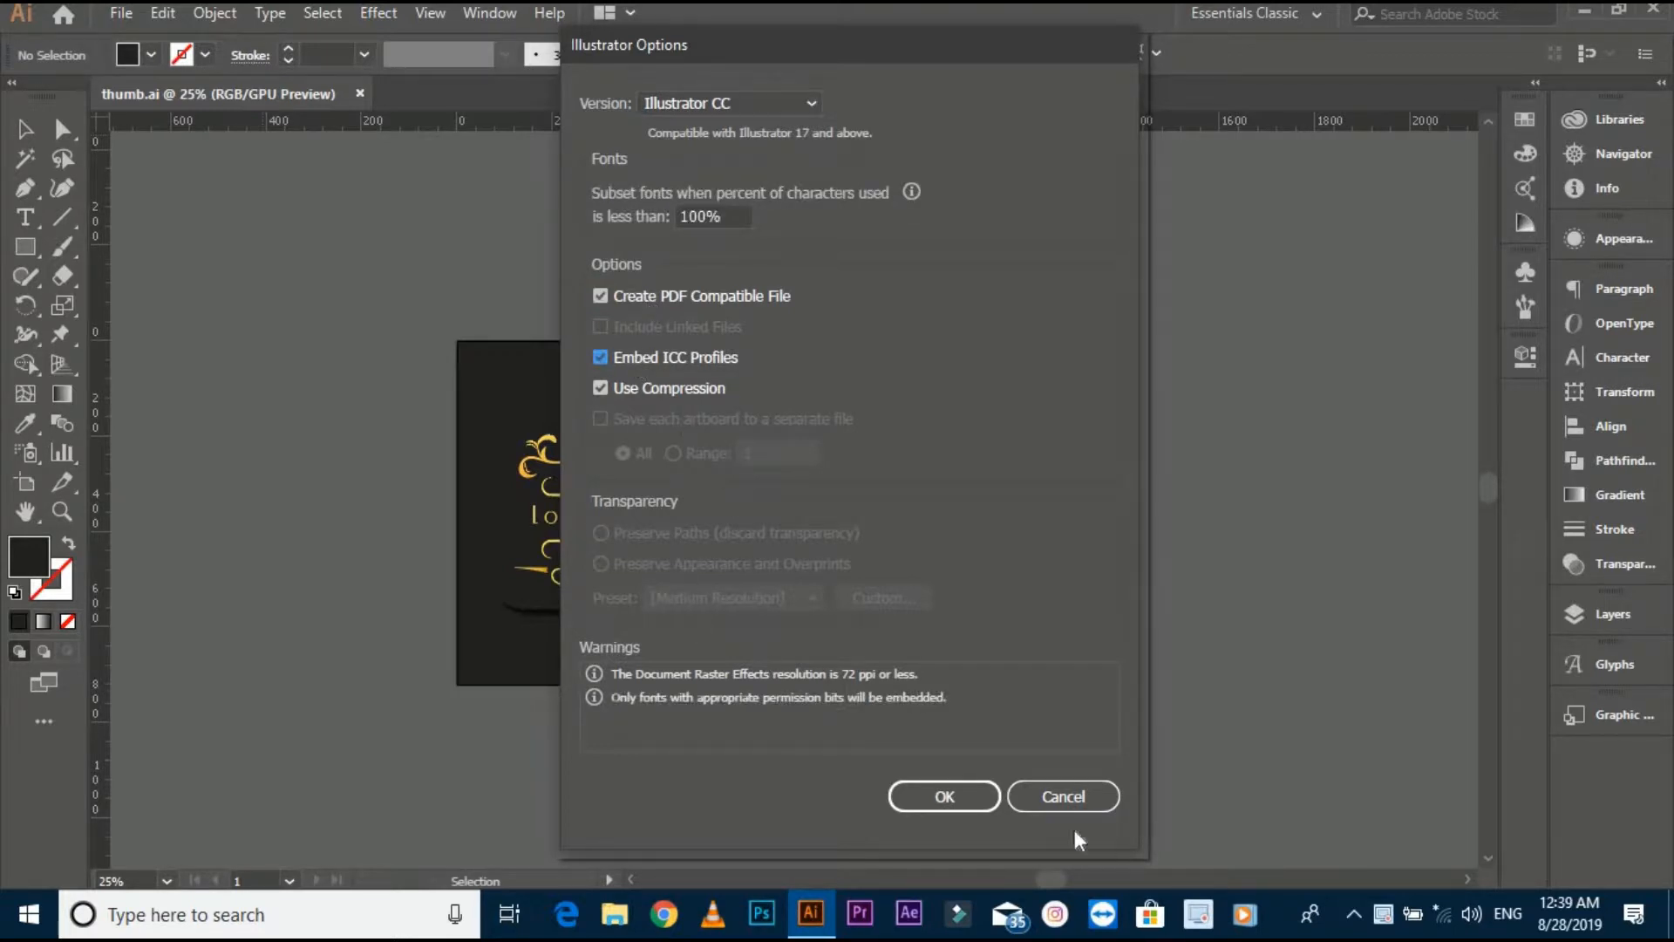
{"action": "left_click", "coordinate": [942, 795]}
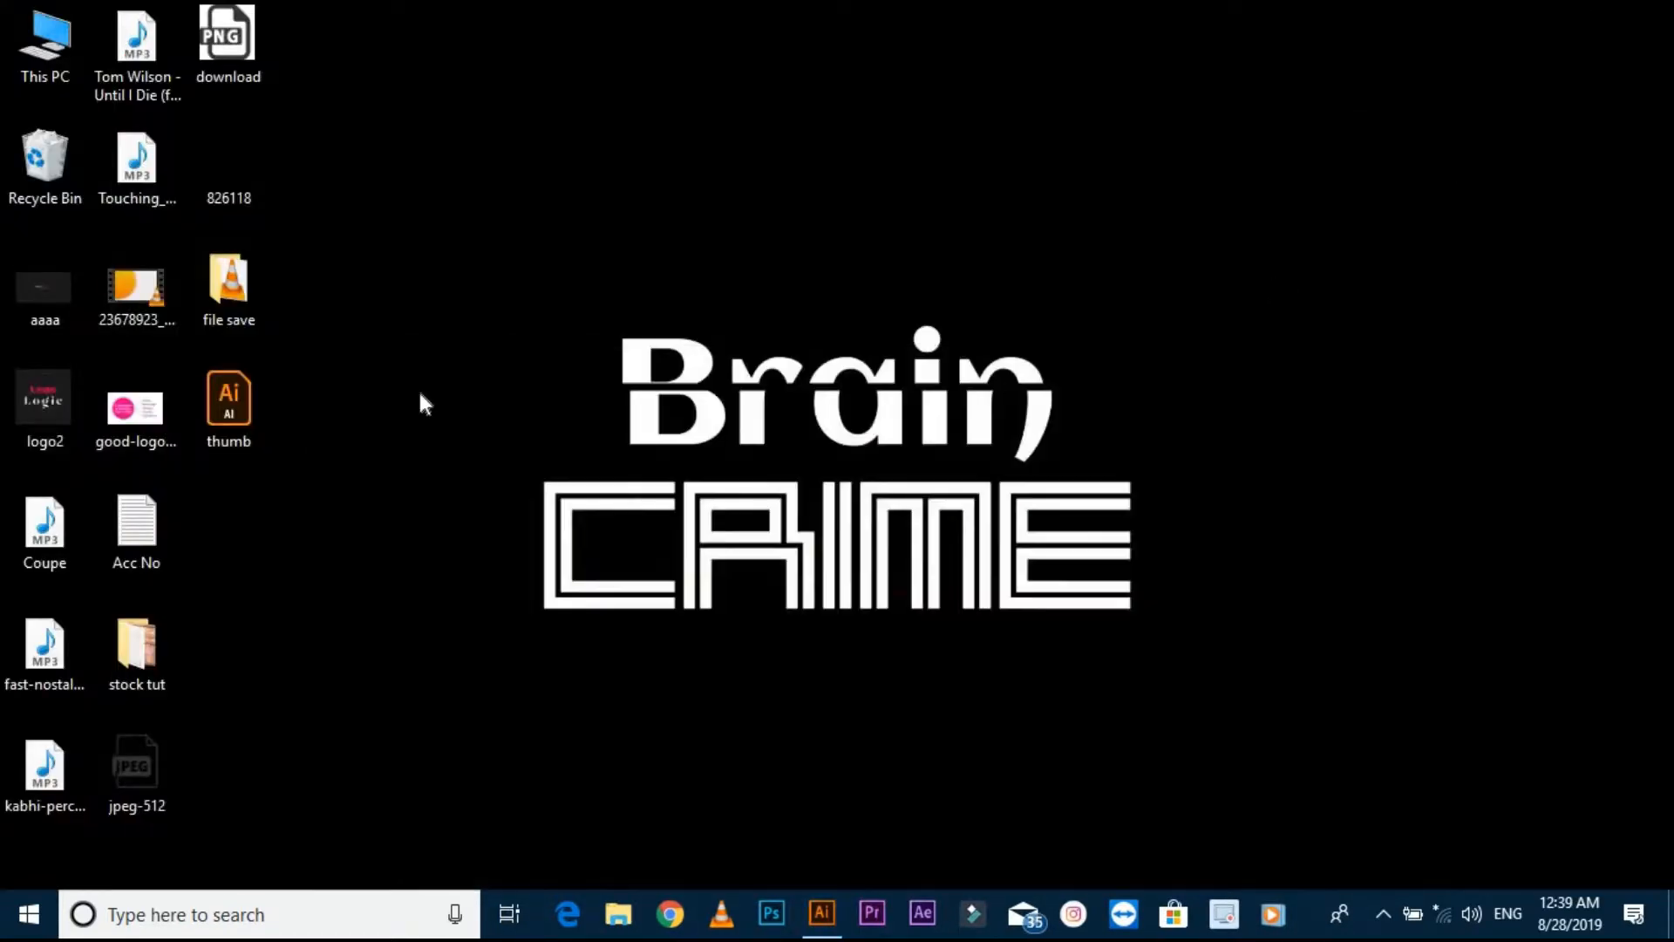
Step: Reopen the saved thumb.ai from the Desktop in Illustrator
{"action": "left_click", "coordinate": [228, 396]}
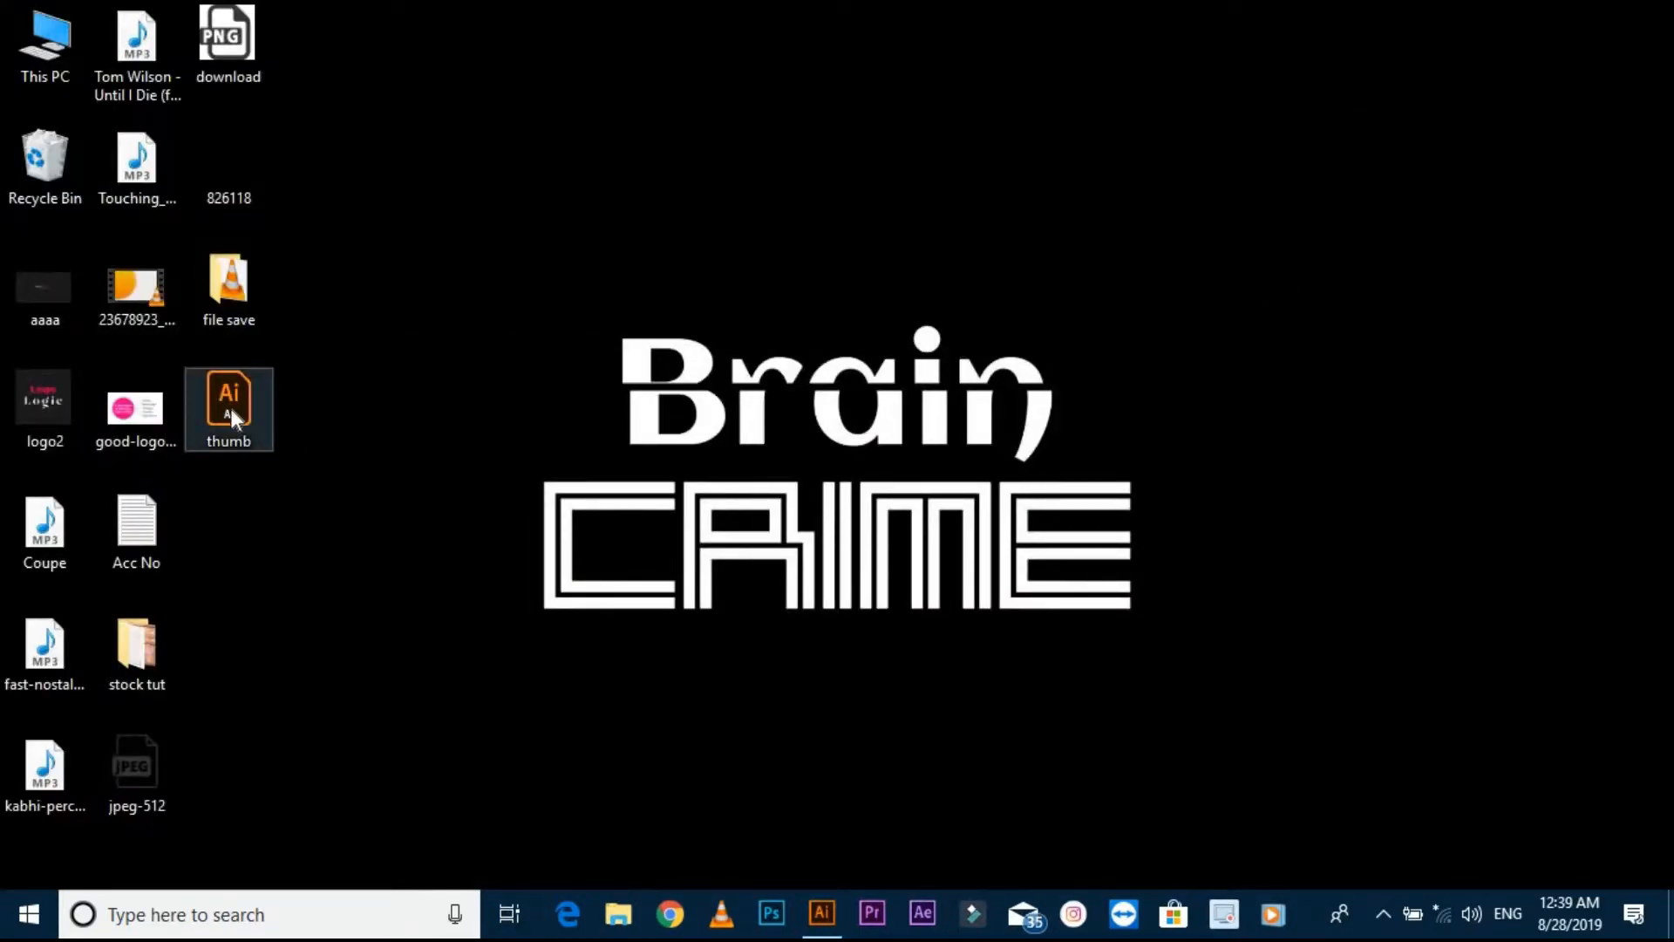
{"action": "double_click", "coordinate": [229, 408]}
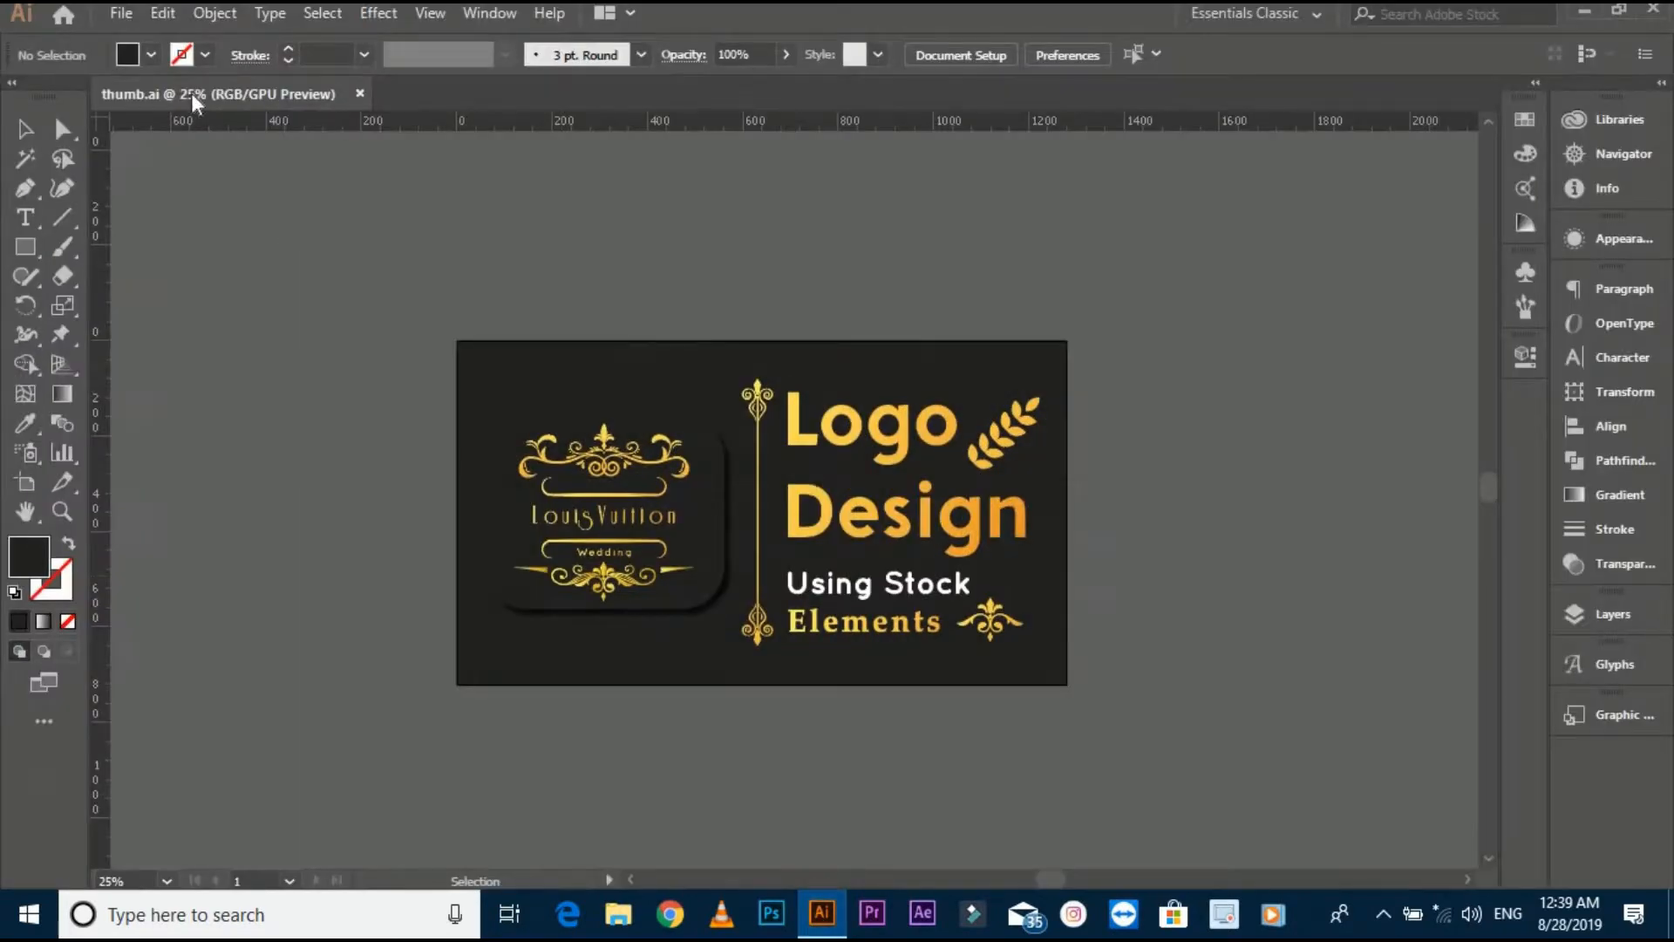
{"action": "left_click", "coordinate": [120, 13]}
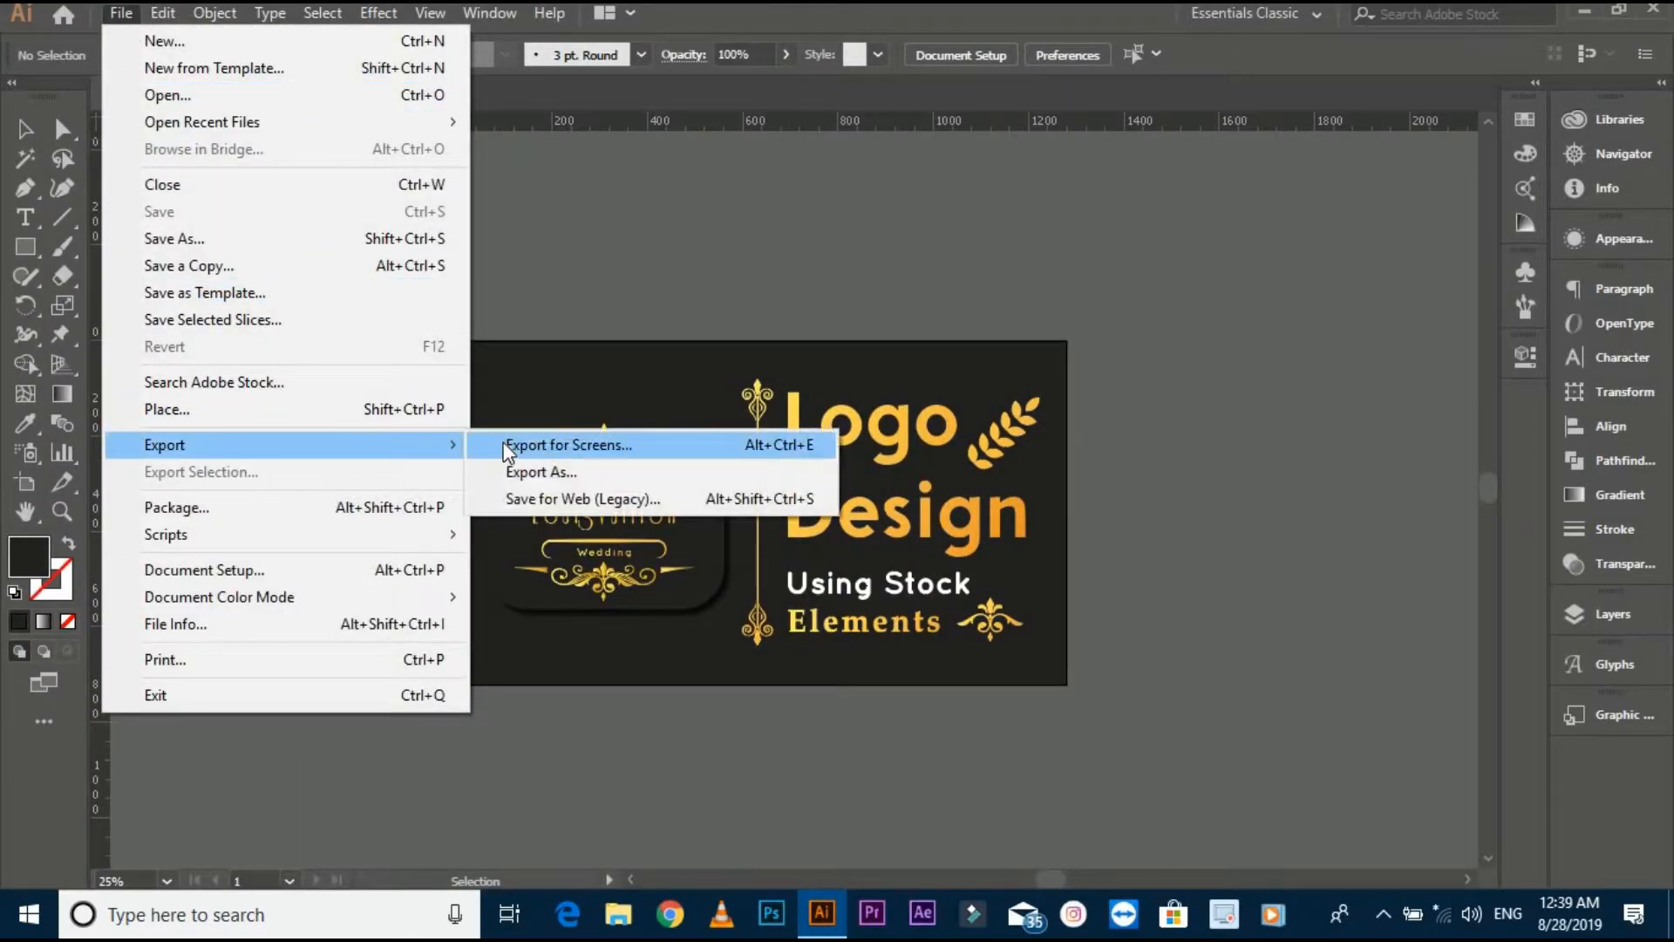
Step: Export thumb to the Desktop with JPEG (*.JPG) as the format
{"action": "left_click", "coordinate": [541, 473]}
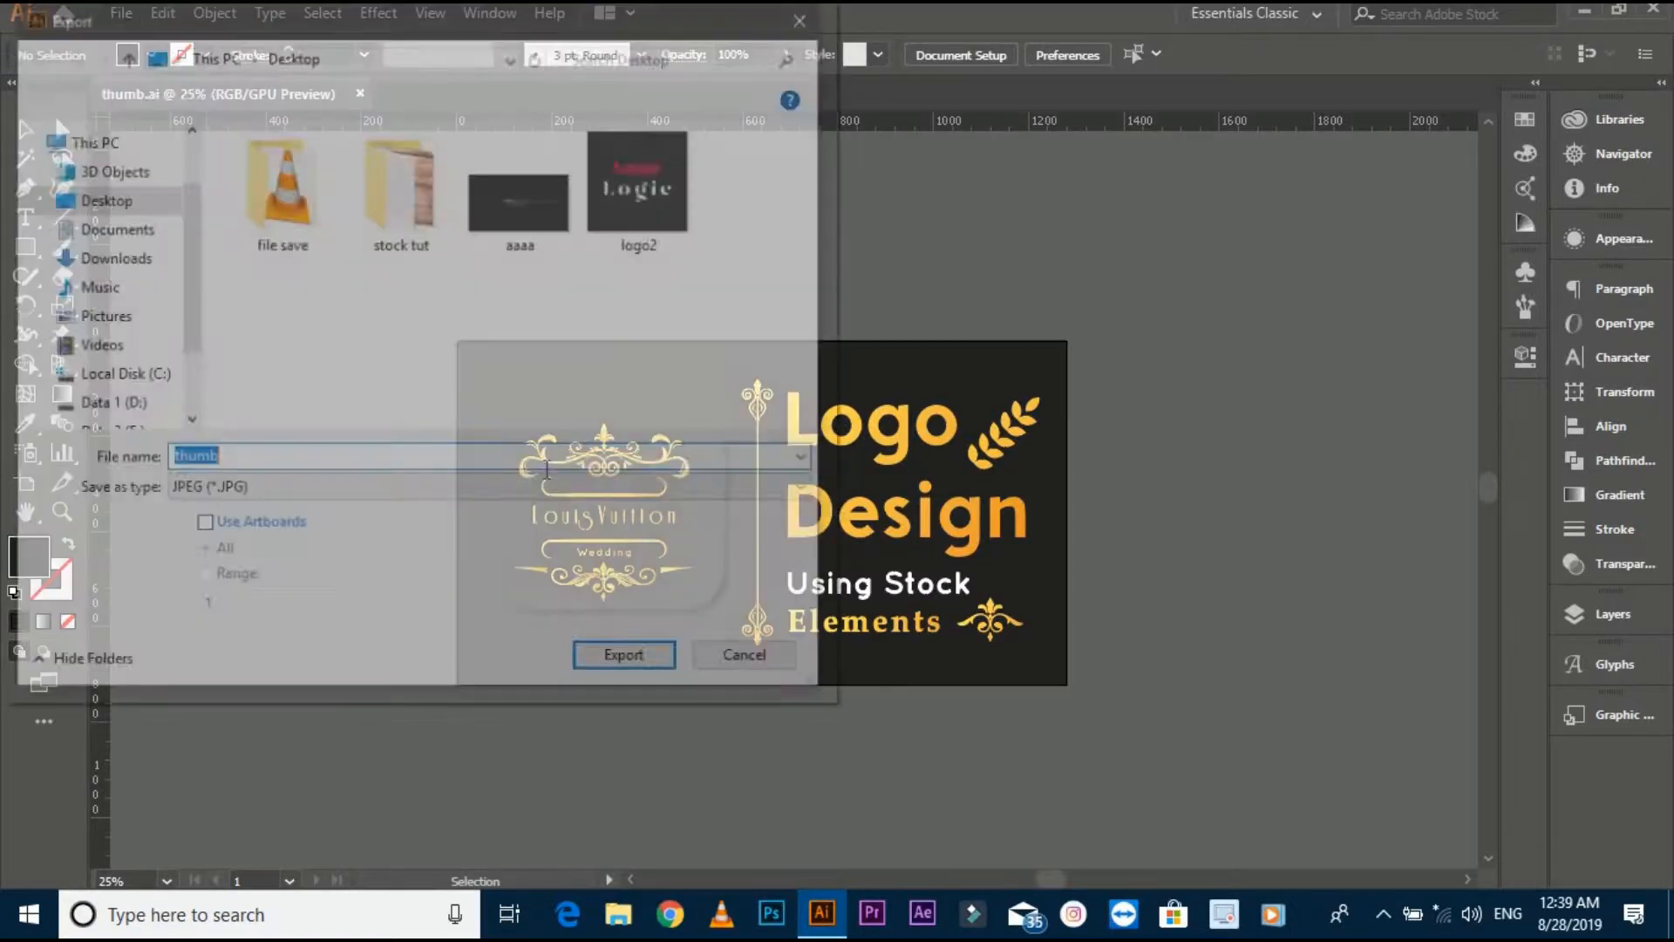
{"action": "left_click", "coordinate": [488, 490]}
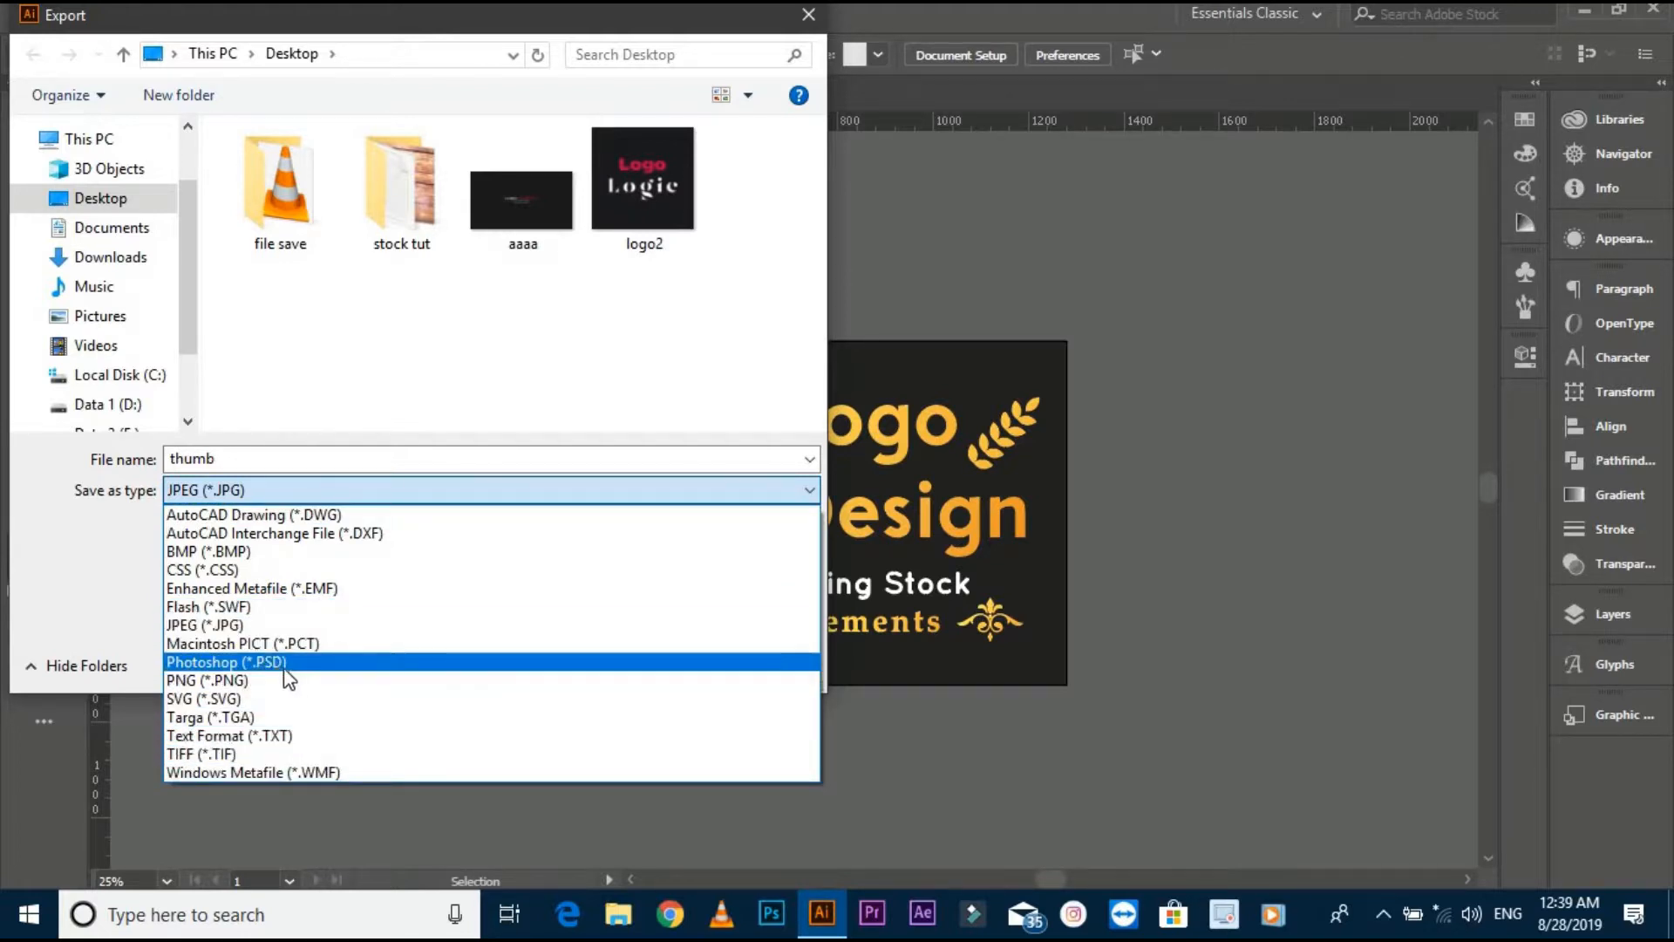
{"action": "mouse_move", "coordinate": [203, 697]}
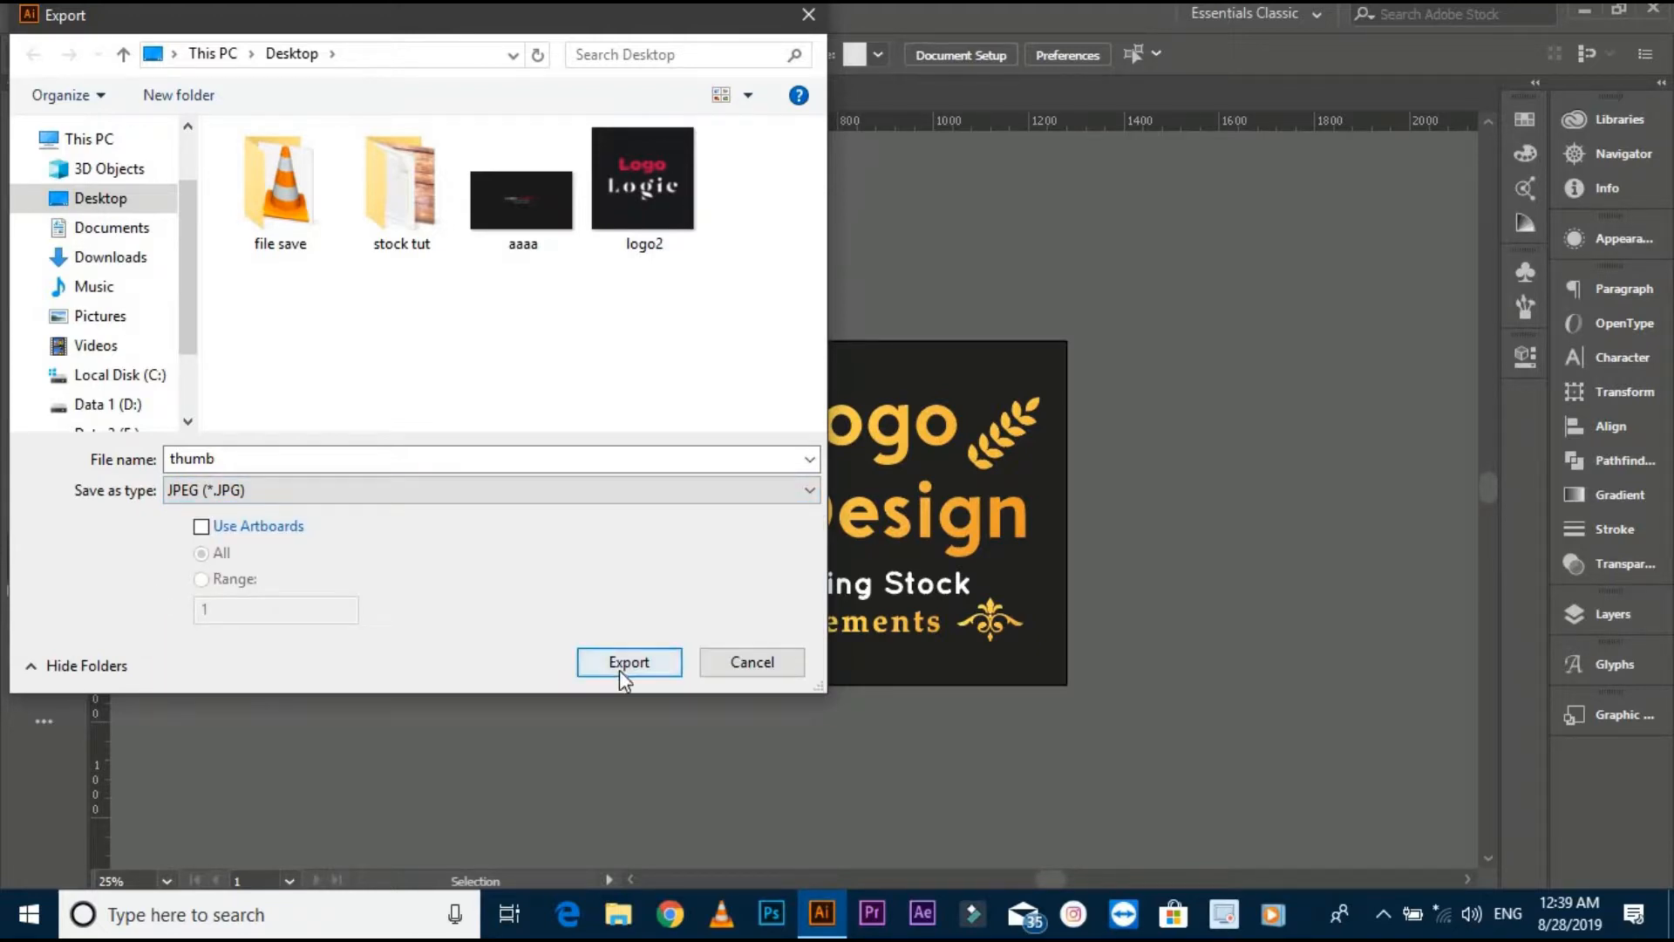
{"action": "left_click", "coordinate": [628, 663]}
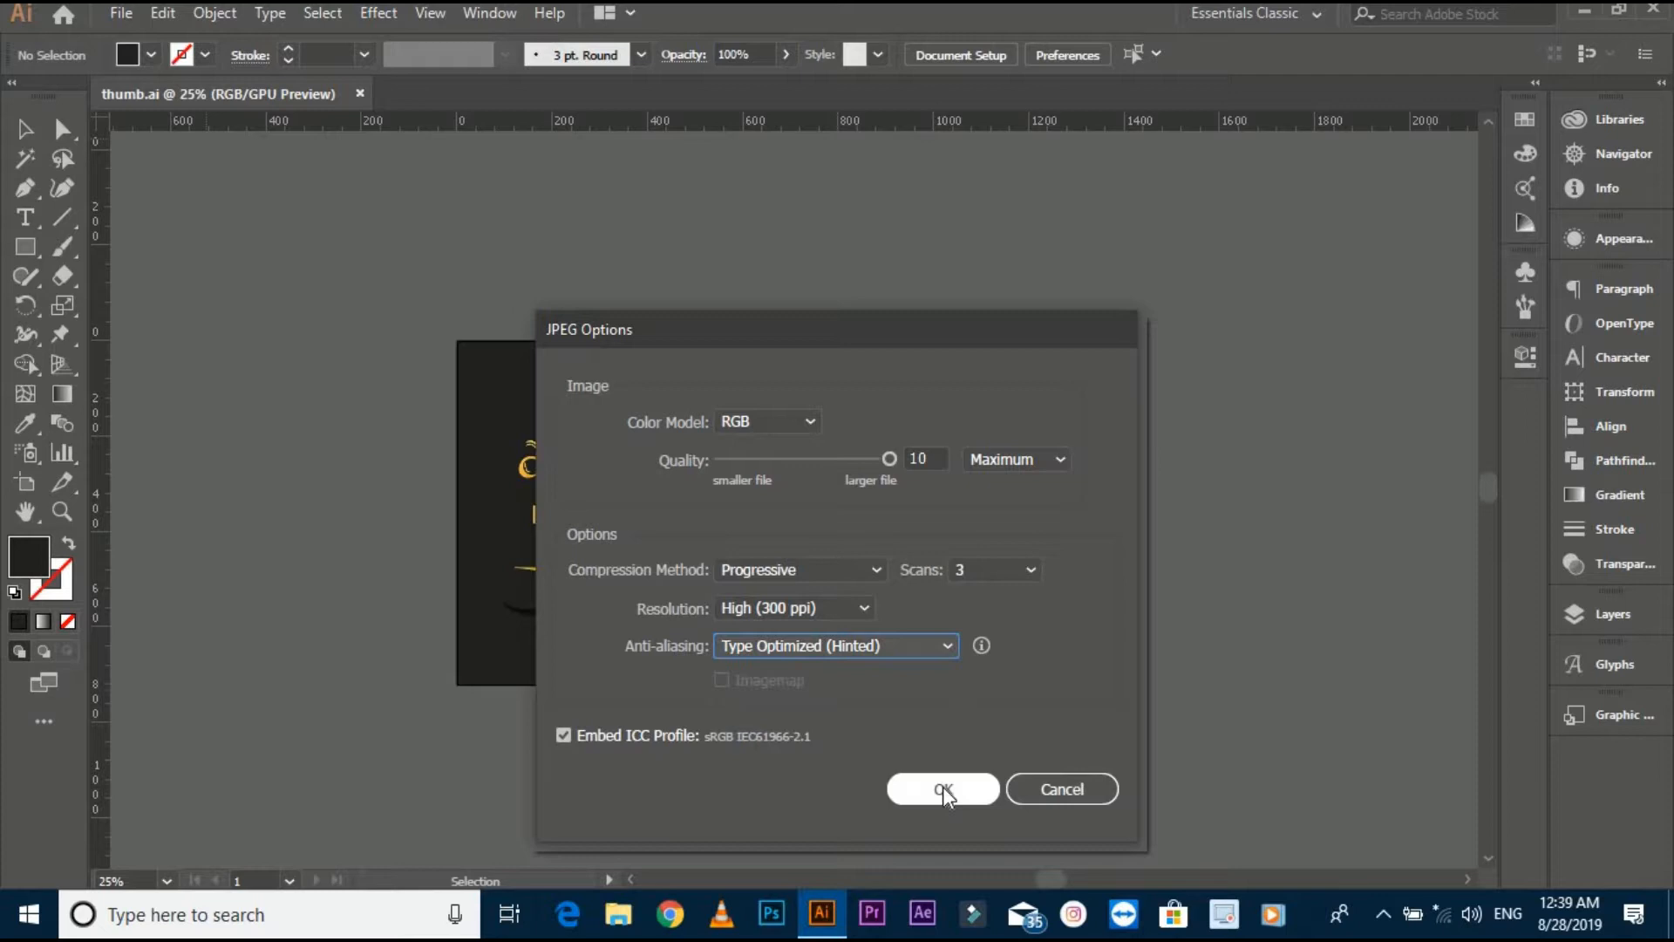
Step: Accept RGB, Quality 10 Maximum, 300 ppi and finish the JPEG export
{"action": "left_click", "coordinate": [942, 788]}
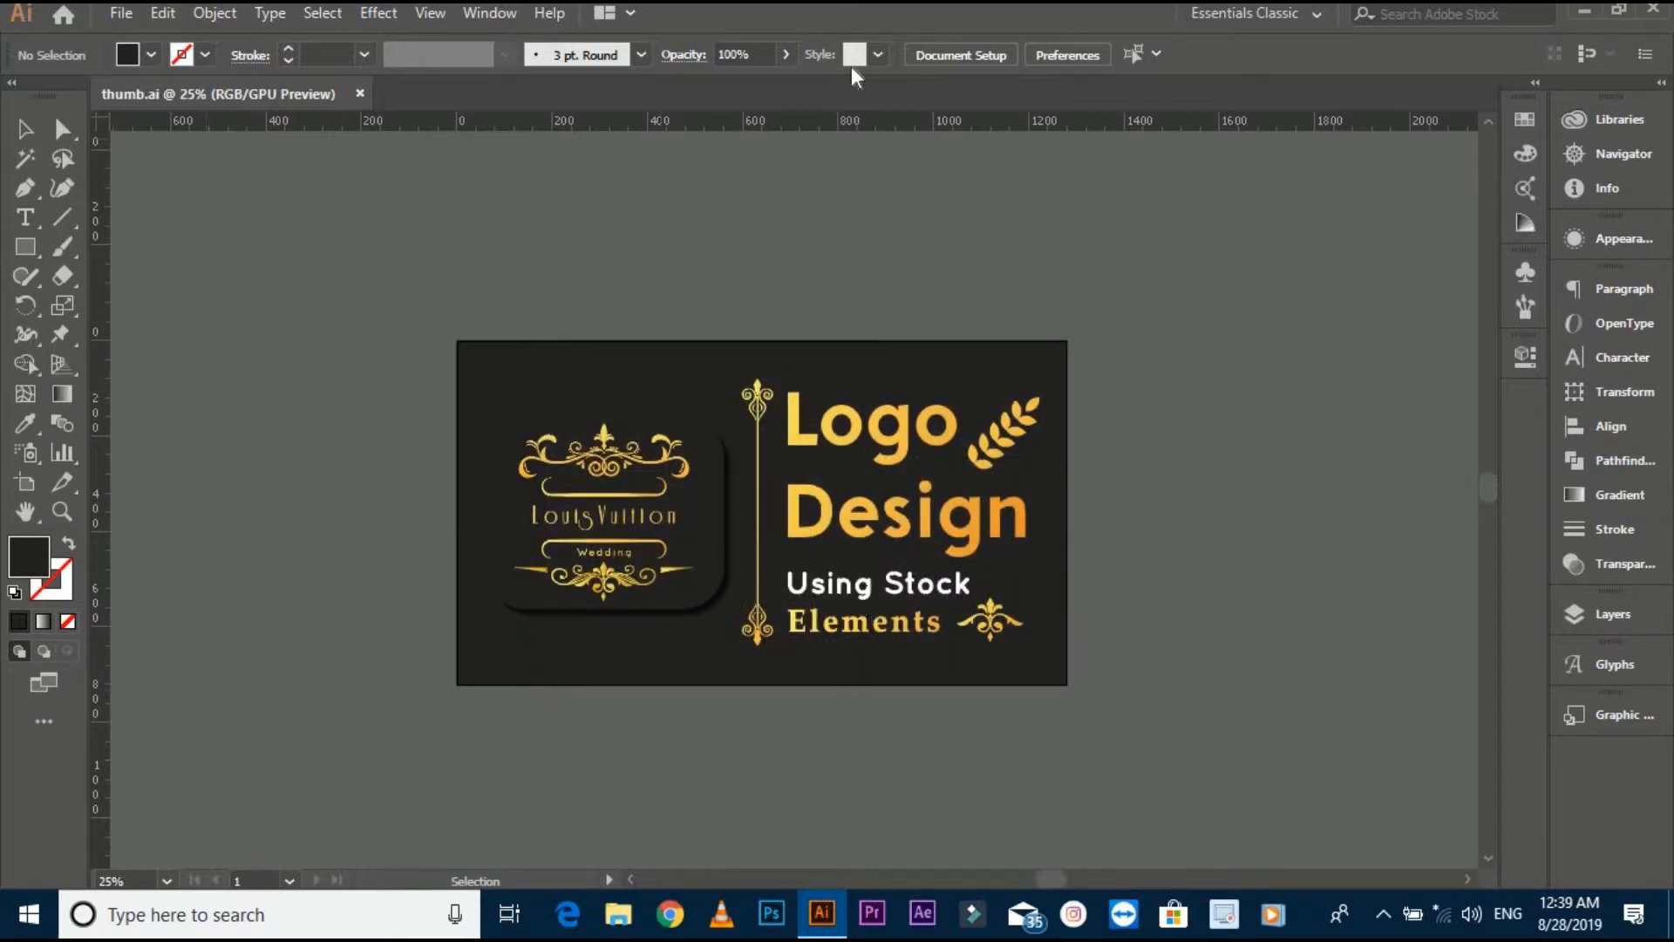